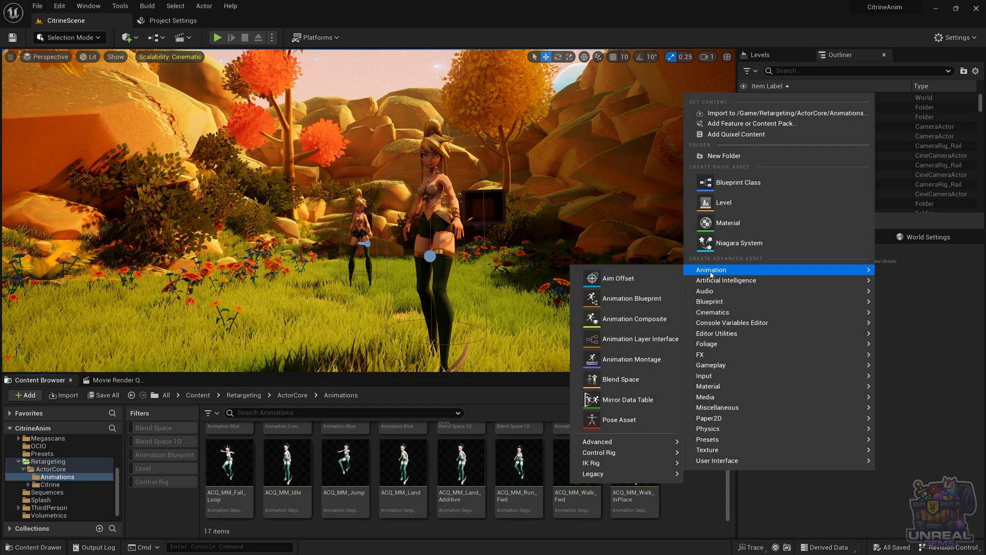
{"action": "mouse_move", "coordinate": [620, 379]}
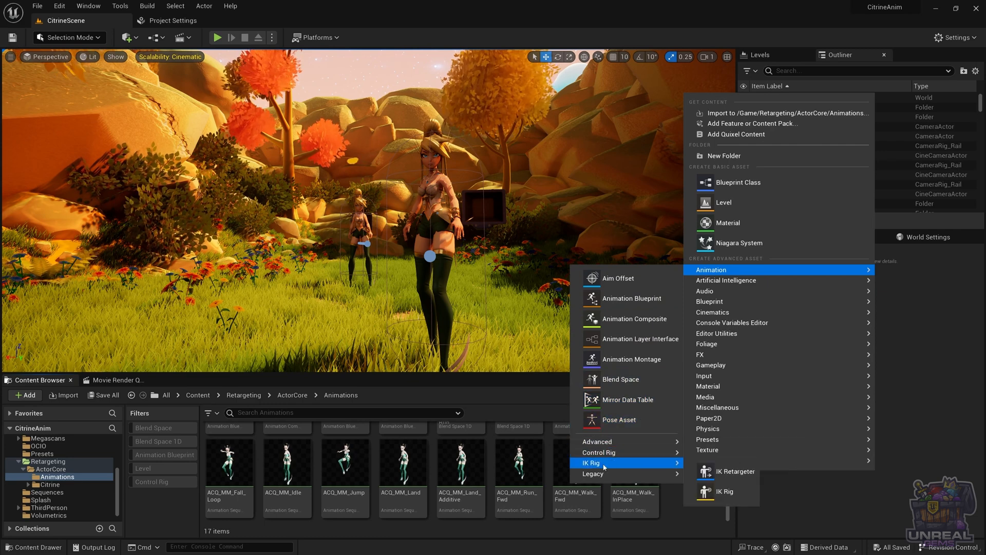
Start creating a legacy Blend Space 1D asset in the Animations folder
{"action": "left_click", "coordinate": [592, 473]}
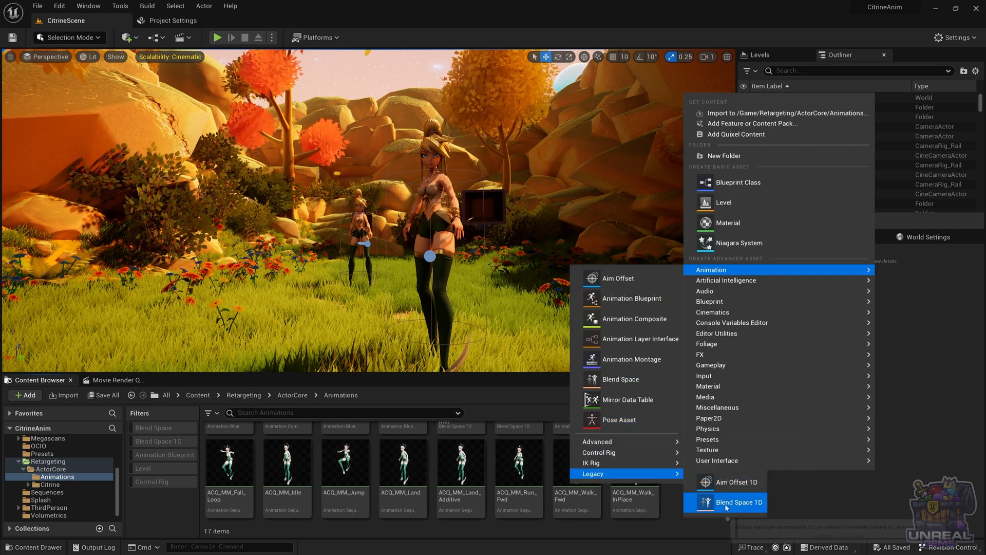
{"action": "mouse_move", "coordinate": [726, 516]}
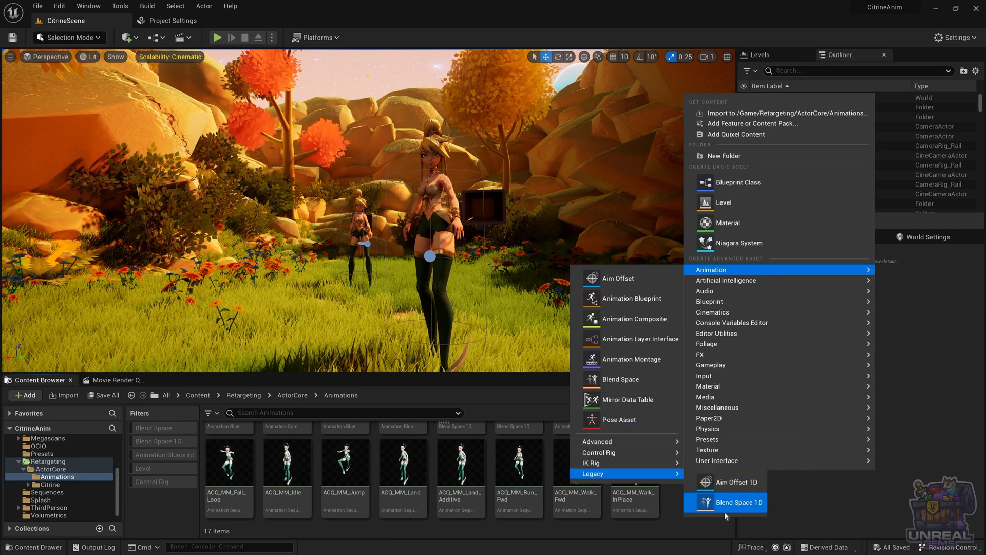
{"action": "mouse_move", "coordinate": [739, 502]}
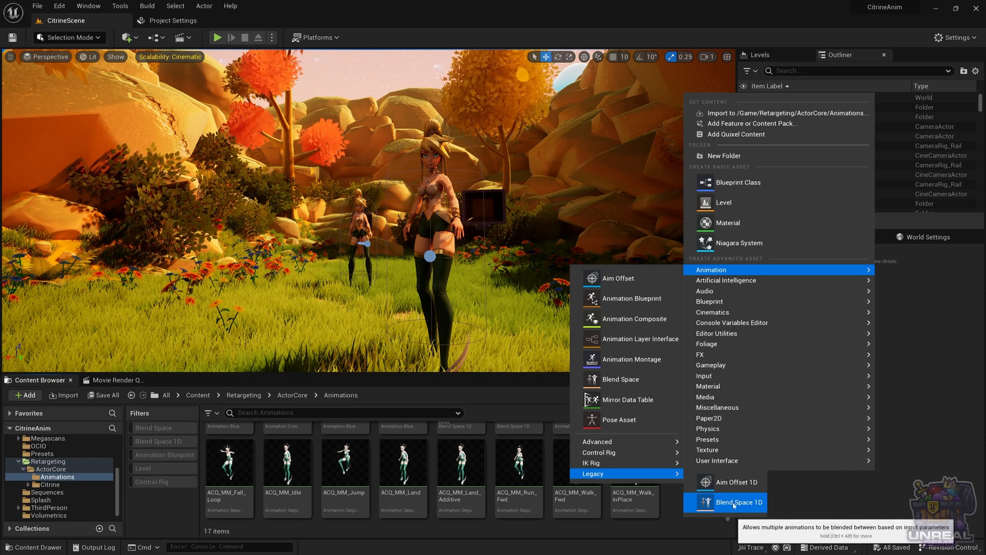
{"action": "left_click", "coordinate": [739, 502]}
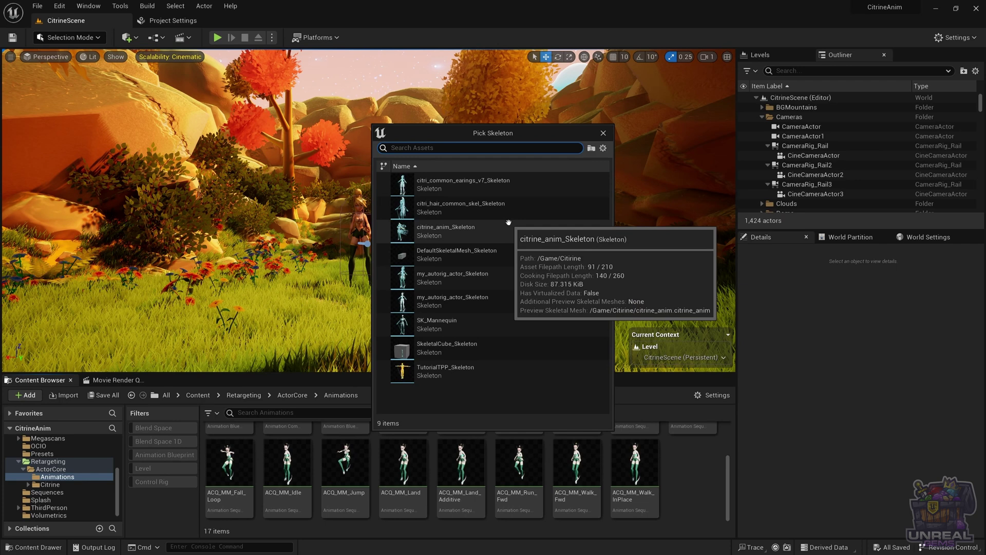
{"action": "mouse_move", "coordinate": [452, 278]}
{"action": "type", "text": "BS1D_"}
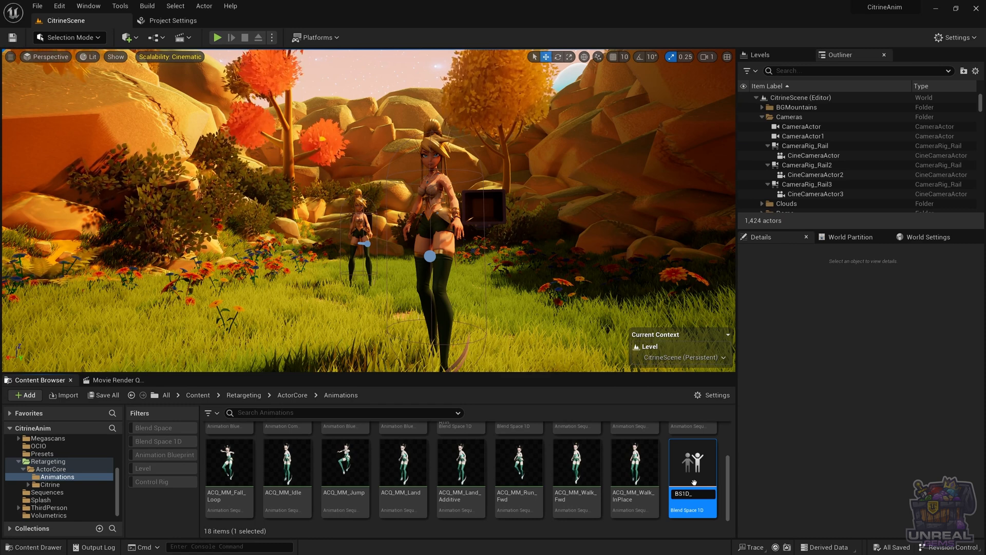
Name the new blend space asset BS1D_Run_Walk
{"action": "type", "text": "Run_Wal"}
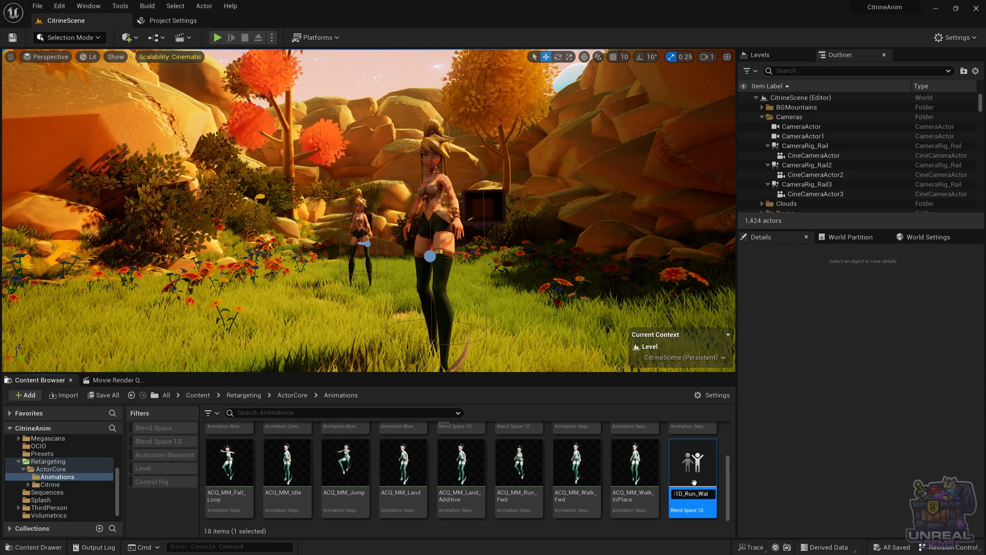
{"action": "mouse_move", "coordinate": [692, 495]}
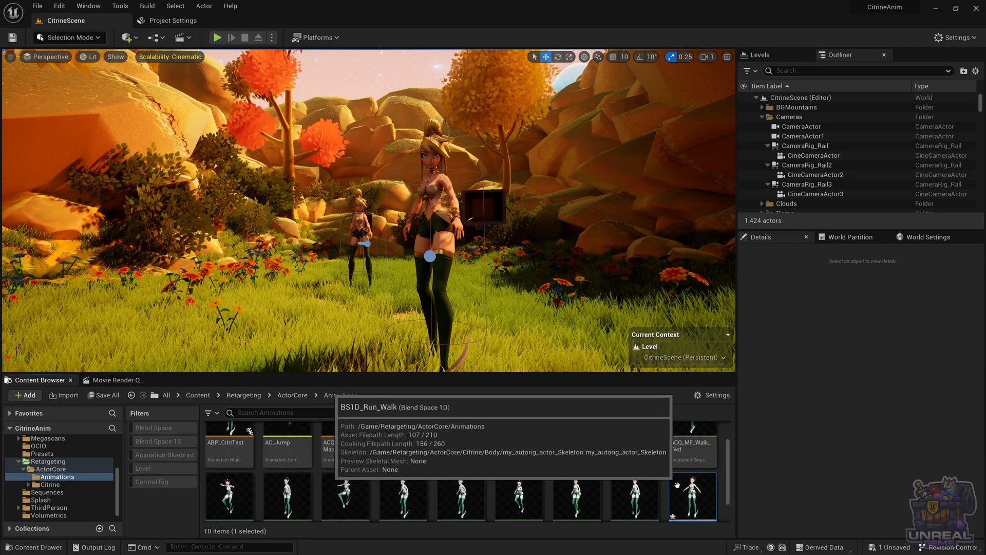
Open BS1D_Run_Walk and name its horizontal axis Speed, ranging 0 to 500
{"action": "double_click", "coordinate": [692, 496]}
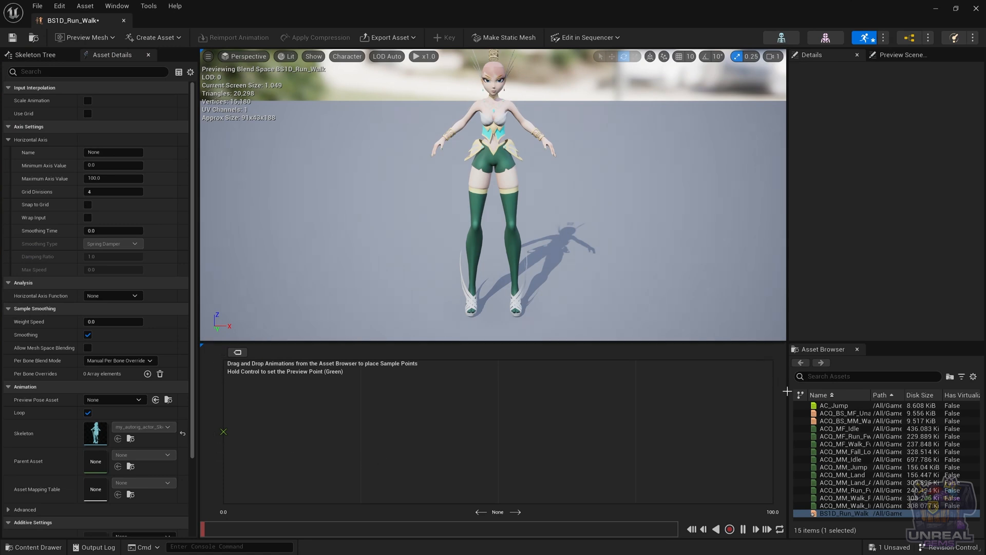
{"action": "mouse_move", "coordinate": [283, 439]}
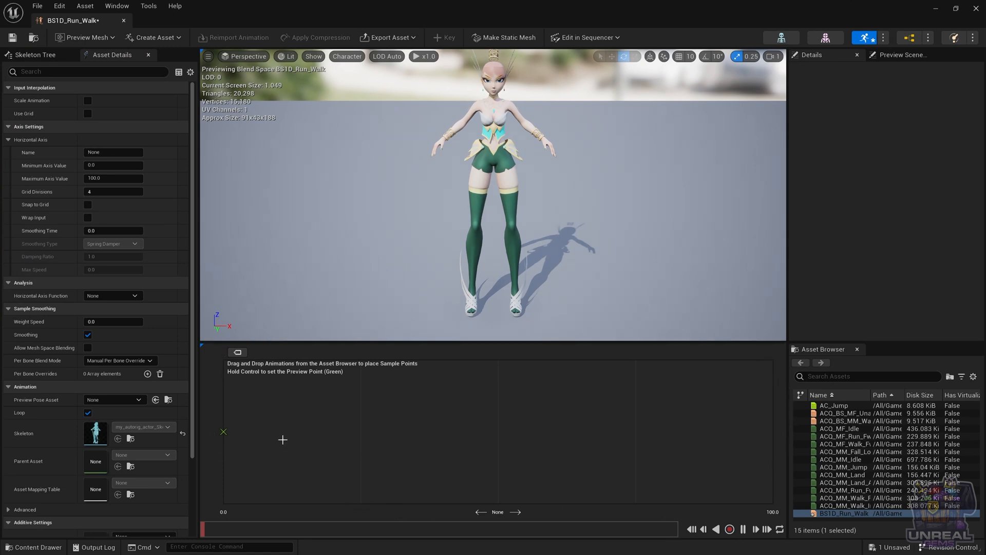
{"action": "mouse_move", "coordinate": [64, 189]}
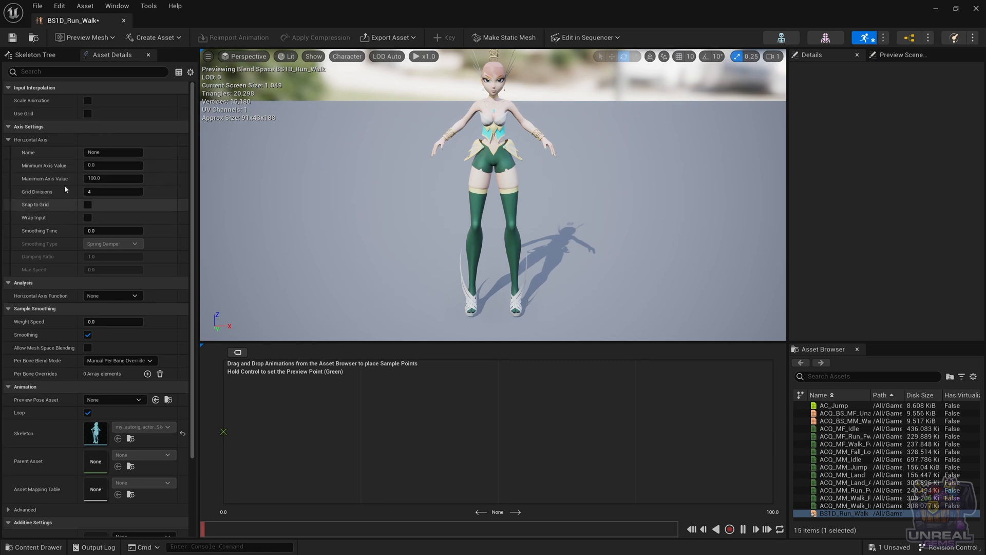
{"action": "mouse_move", "coordinate": [36, 153]}
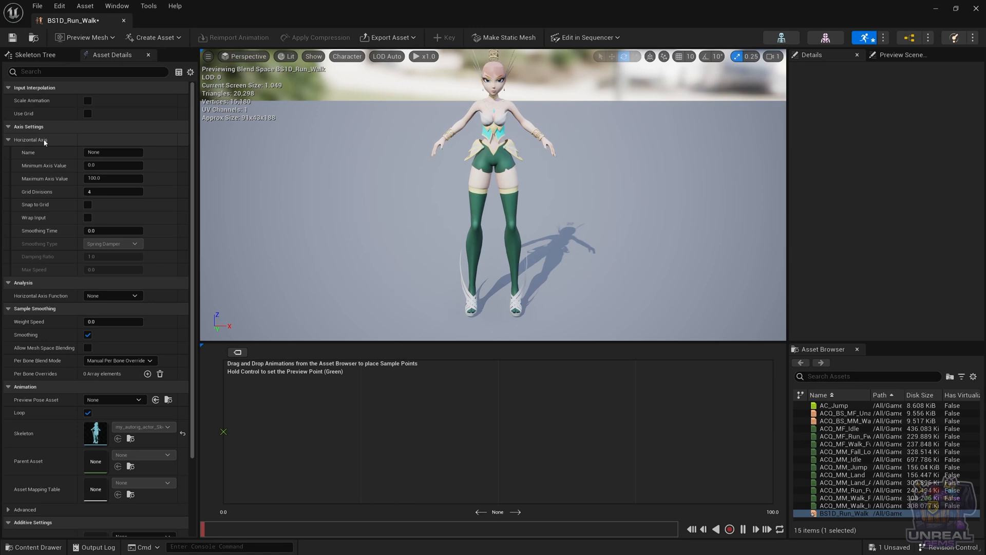
{"action": "left_click", "coordinate": [113, 152]}
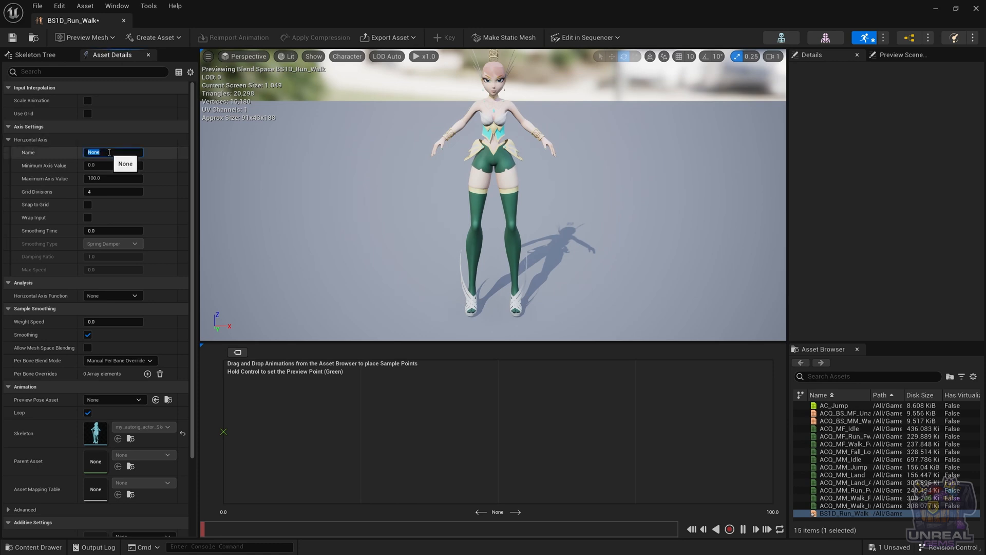
{"action": "type", "text": "Speed"}
{"action": "left_click", "coordinate": [113, 178]}
{"action": "type", "text": "500"}
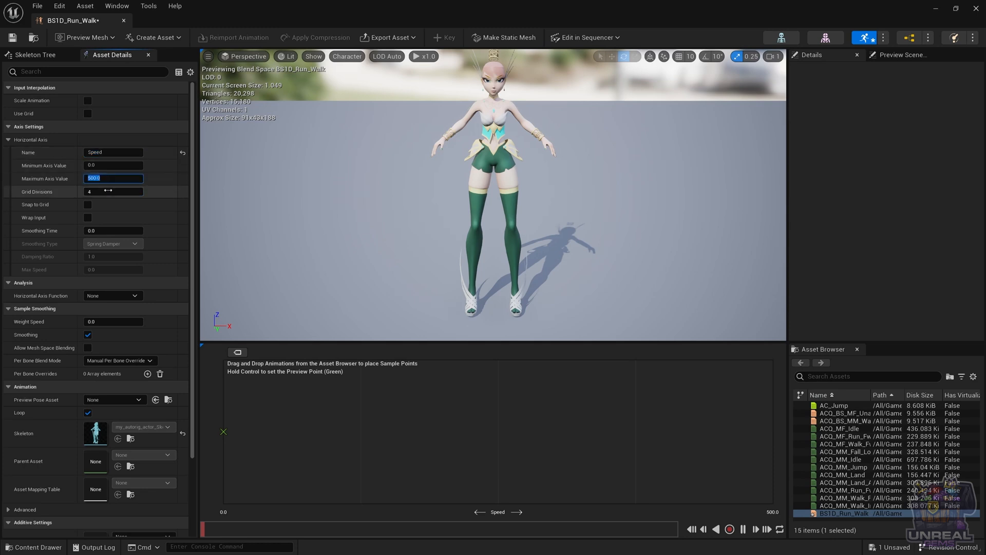
{"action": "mouse_move", "coordinate": [81, 224]}
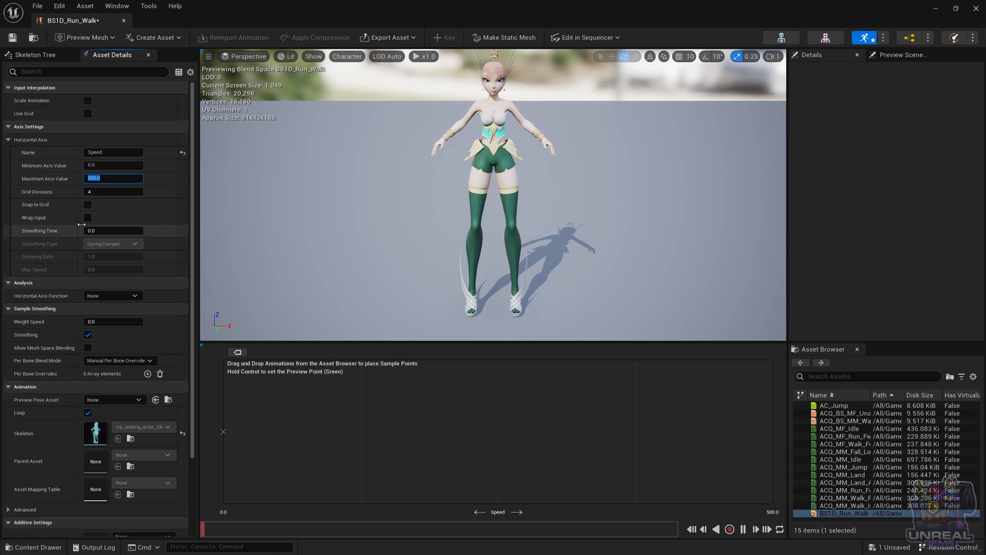
{"action": "mouse_move", "coordinate": [113, 228]}
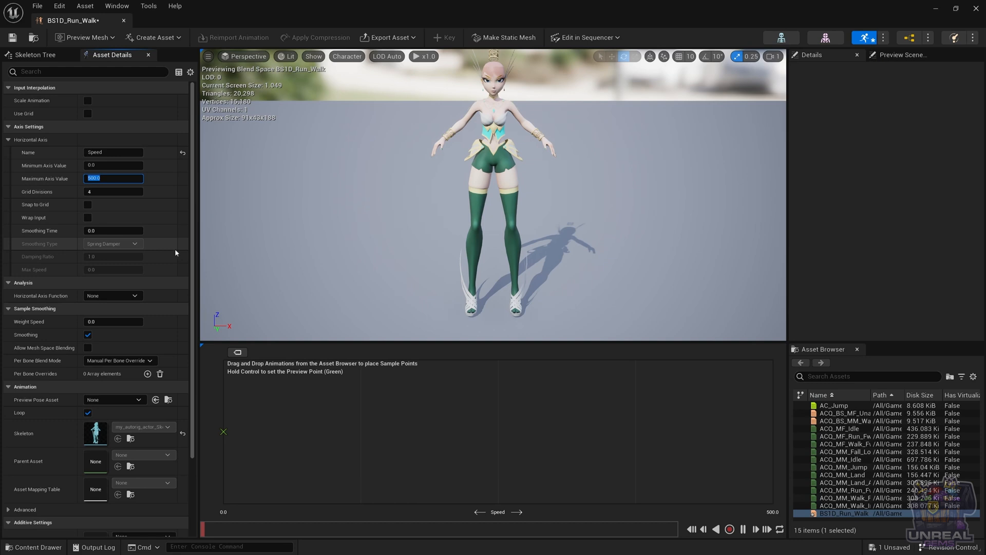
{"action": "mouse_move", "coordinate": [443, 425]}
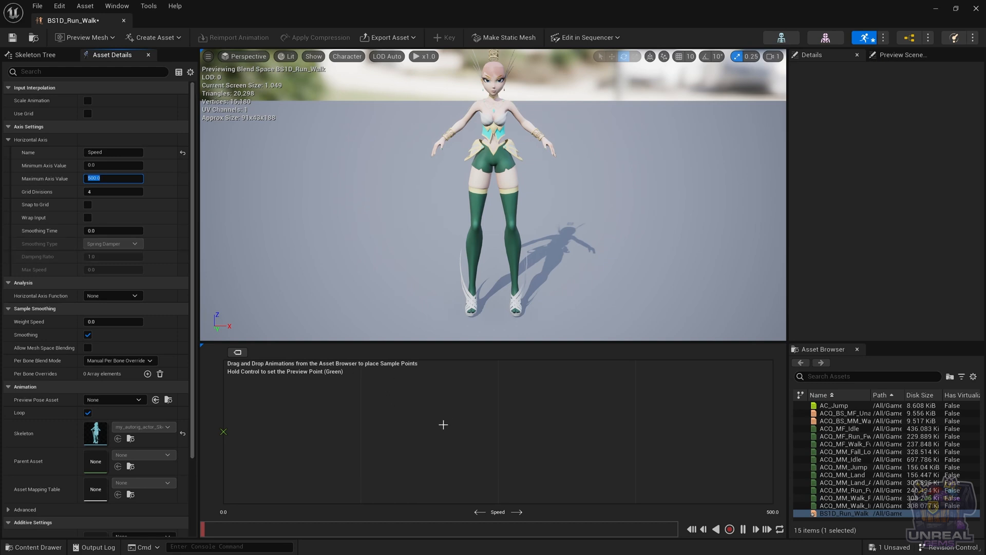
{"action": "mouse_move", "coordinate": [473, 511]}
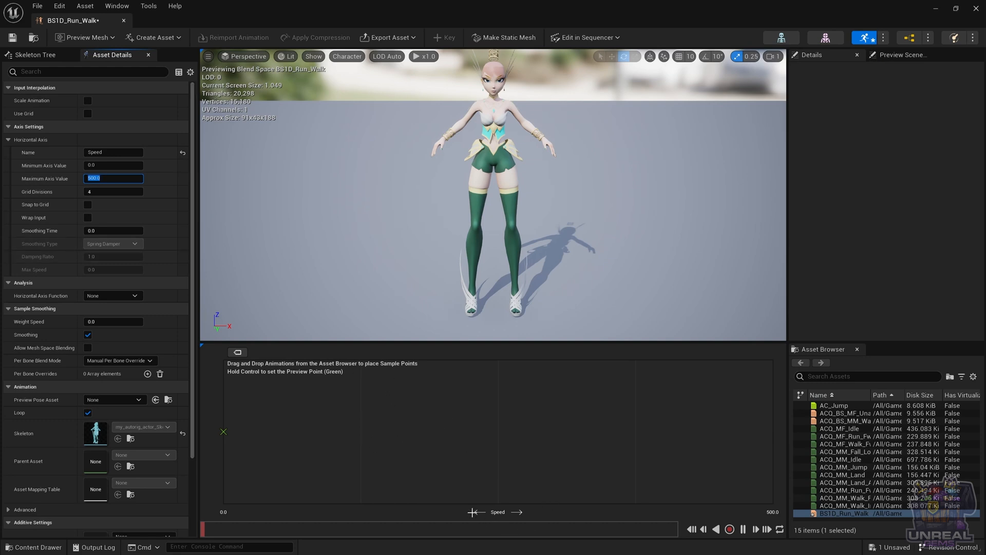
{"action": "mouse_move", "coordinate": [235, 512]}
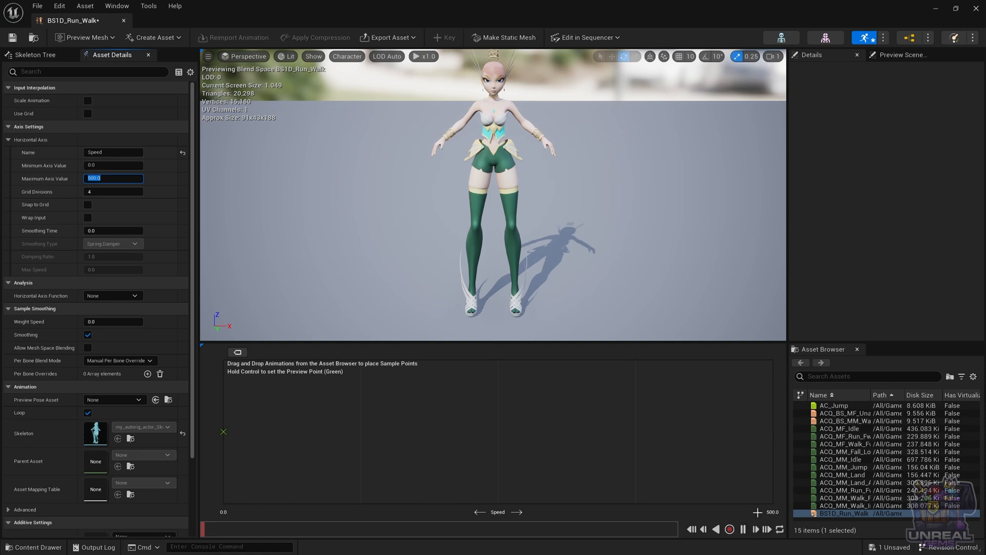
{"action": "mouse_move", "coordinate": [840, 459]}
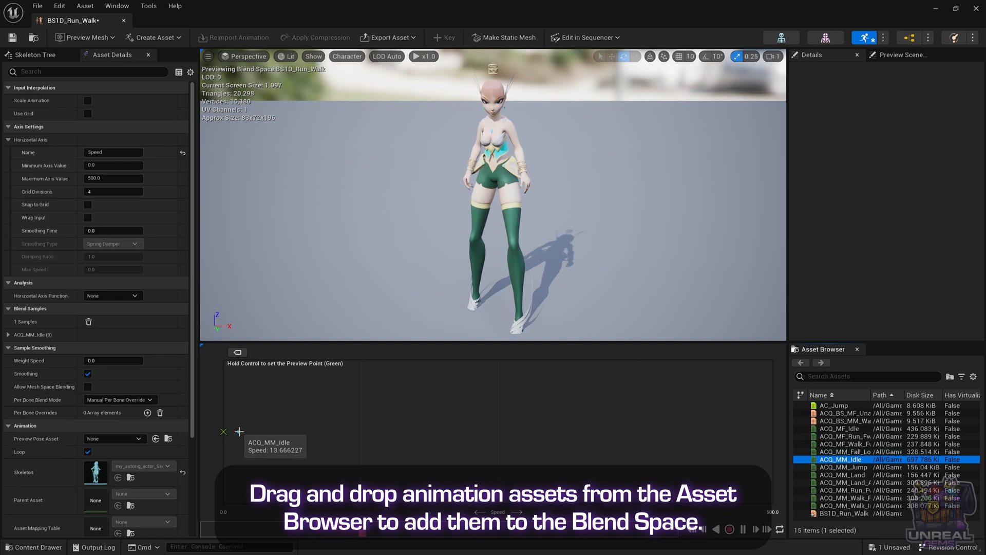
{"action": "mouse_move", "coordinate": [305, 448]}
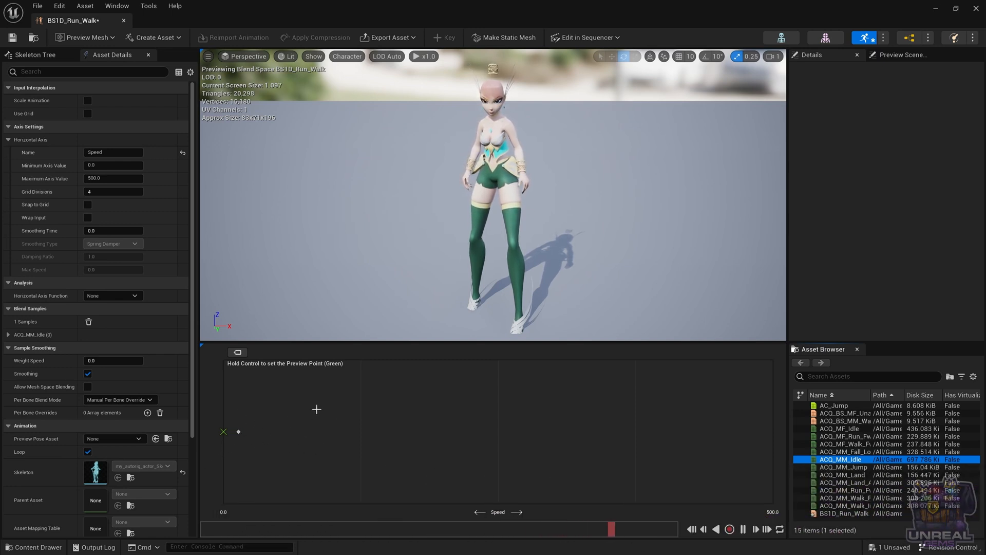
Enable Snap to Grid on the Speed axis and place the ACQ_MM_Idle sample
{"action": "left_click", "coordinate": [87, 205]}
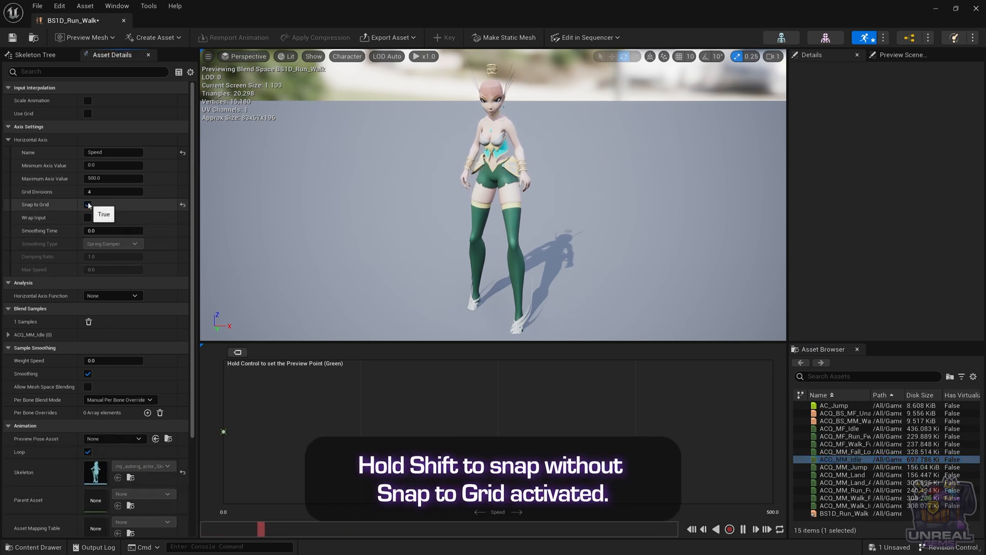
{"action": "left_click", "coordinate": [88, 204]}
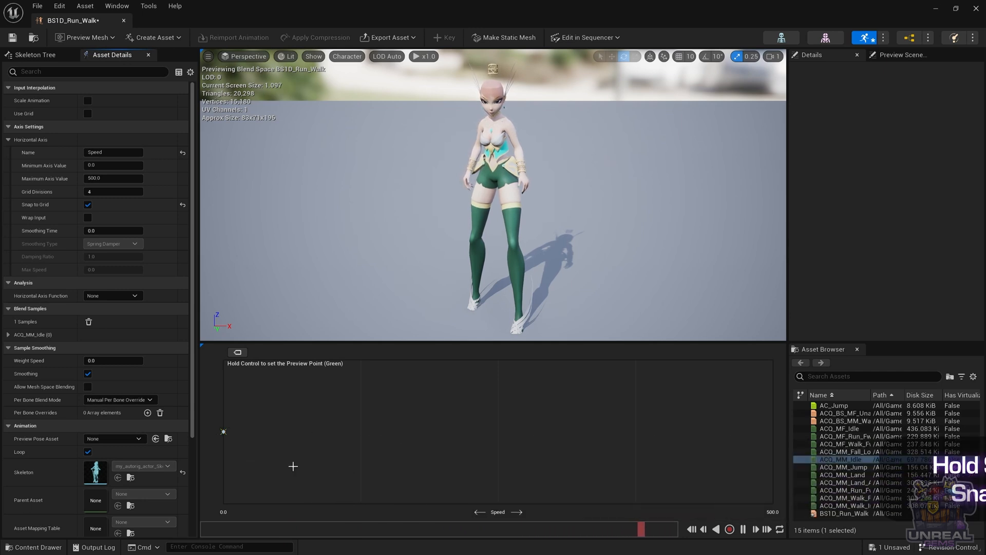
{"action": "right_click", "coordinate": [223, 431]}
{"action": "type", "text": "6"}
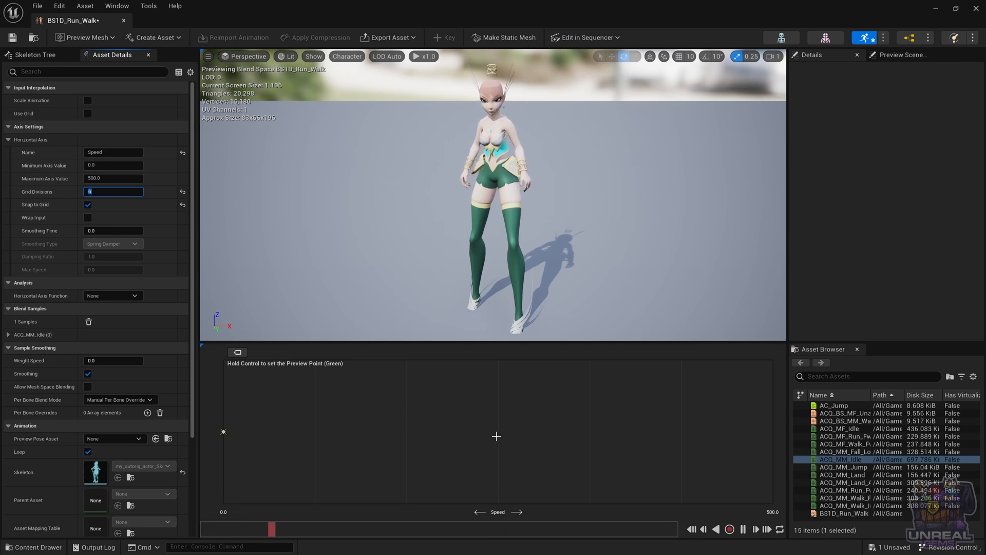
{"action": "mouse_move", "coordinate": [838, 498]}
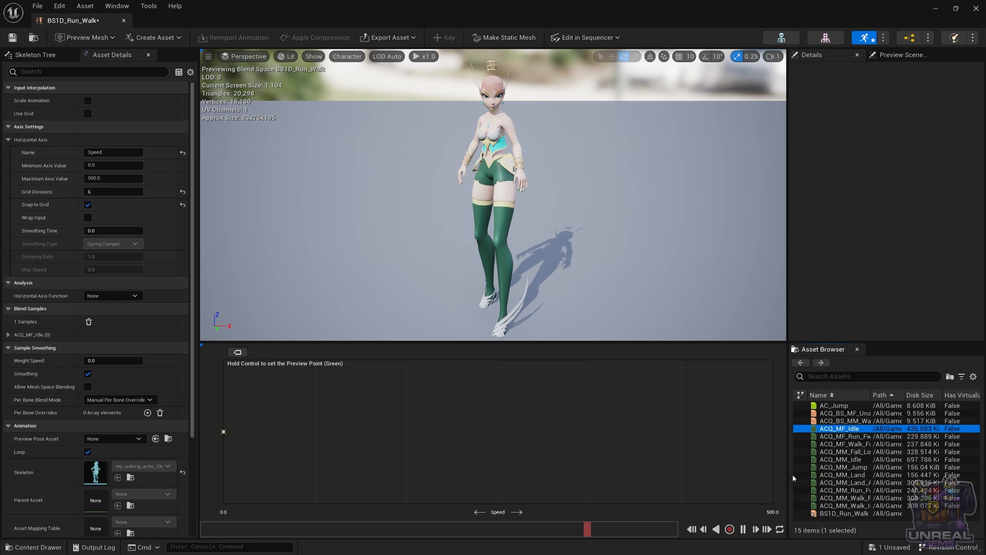
{"action": "mouse_move", "coordinate": [838, 436]}
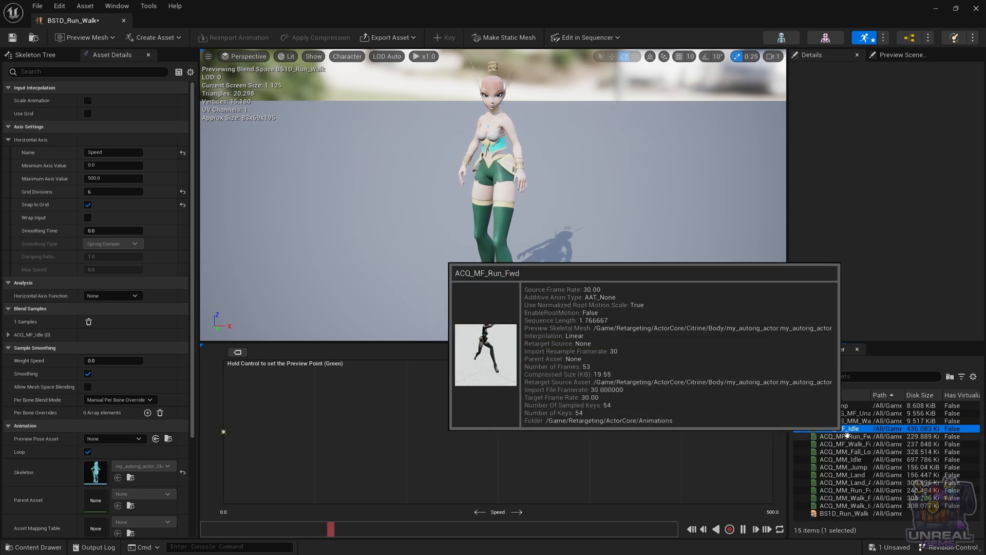
{"action": "mouse_move", "coordinate": [850, 443]}
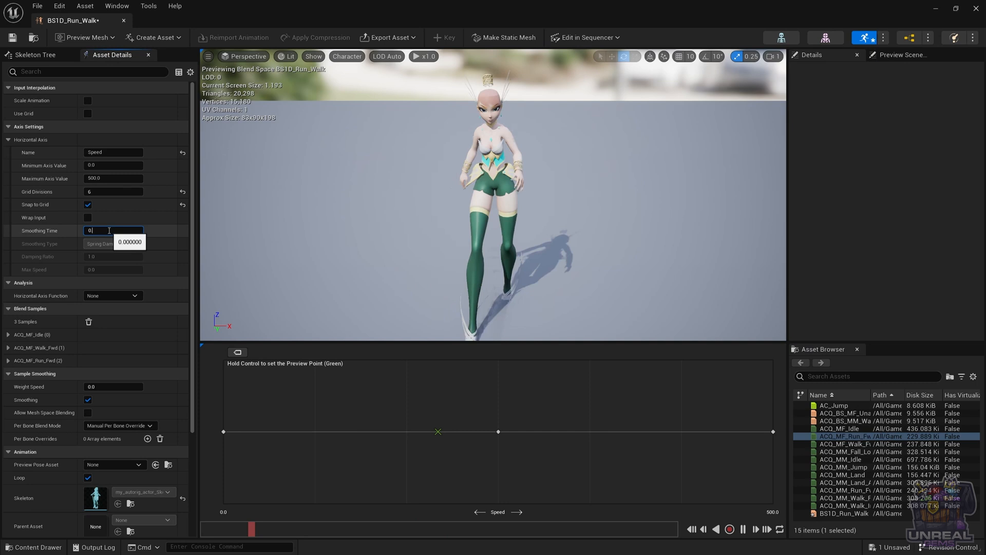
Set the Speed axis smoothing time to 0.5, keeping Spring Damper smoothing
{"action": "type", "text": "0.5"}
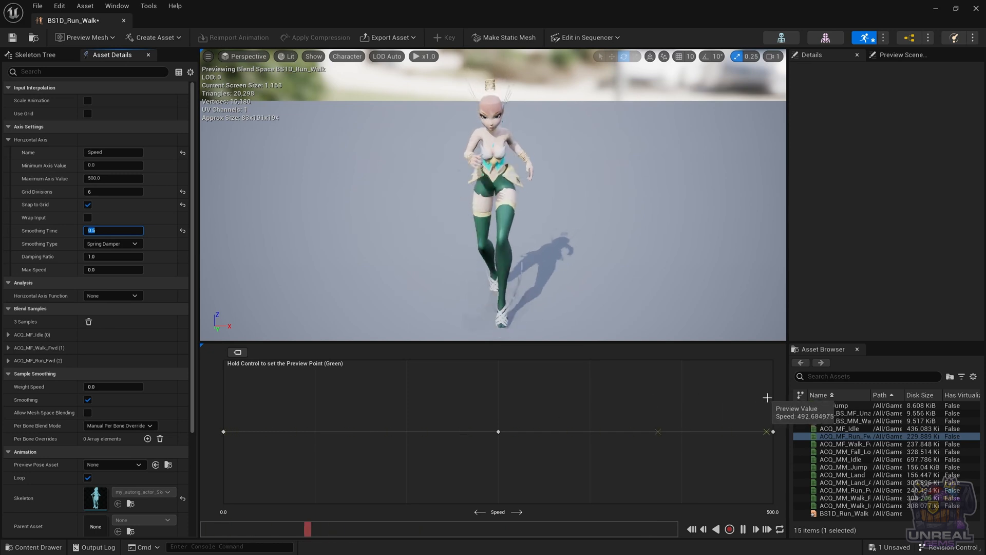
{"action": "mouse_move", "coordinate": [697, 403]}
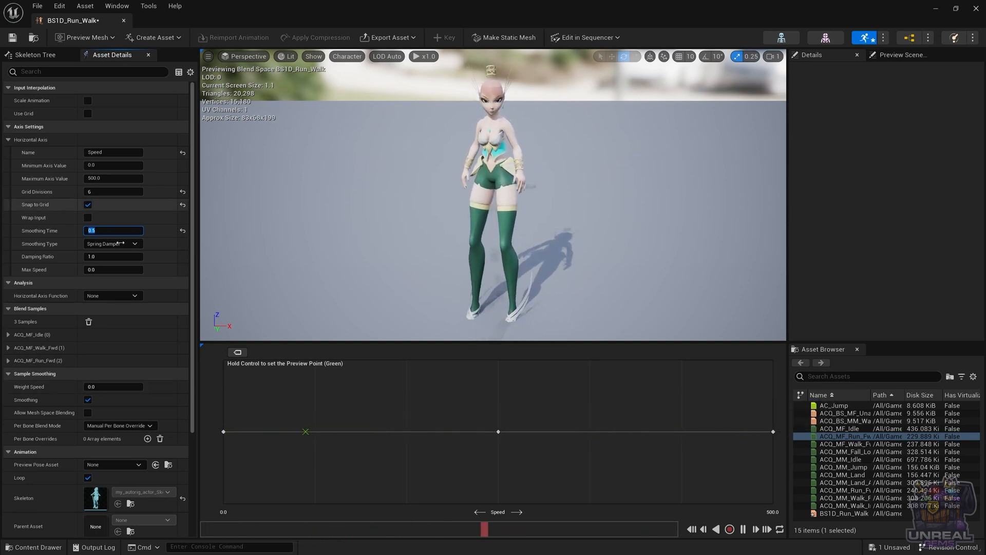
{"action": "left_click", "coordinate": [112, 243]}
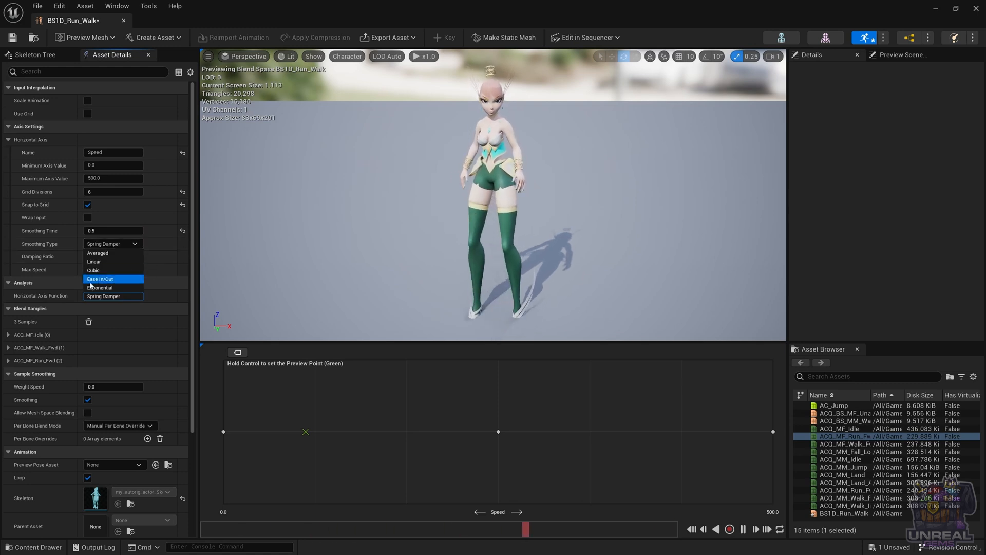
{"action": "mouse_move", "coordinate": [113, 253]}
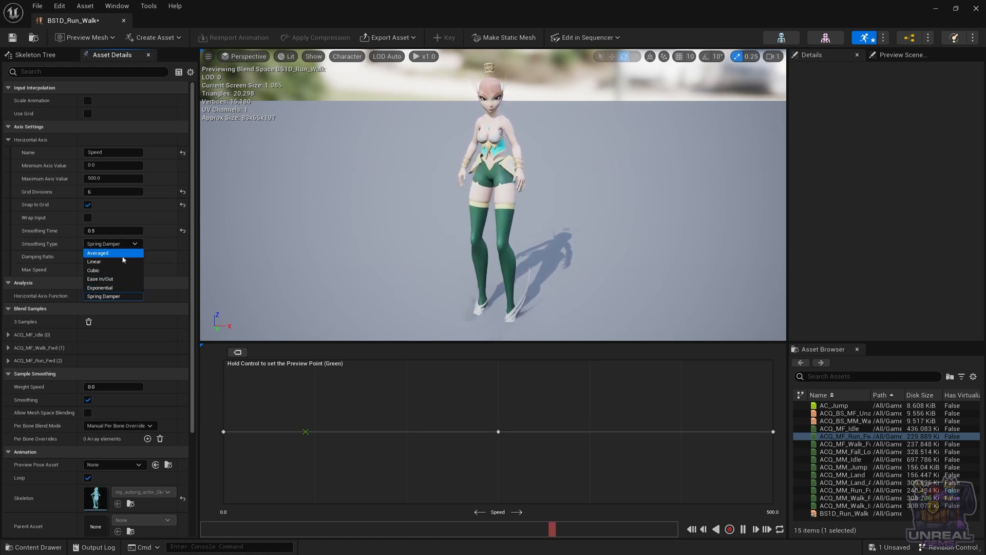
{"action": "left_click", "coordinate": [104, 296]}
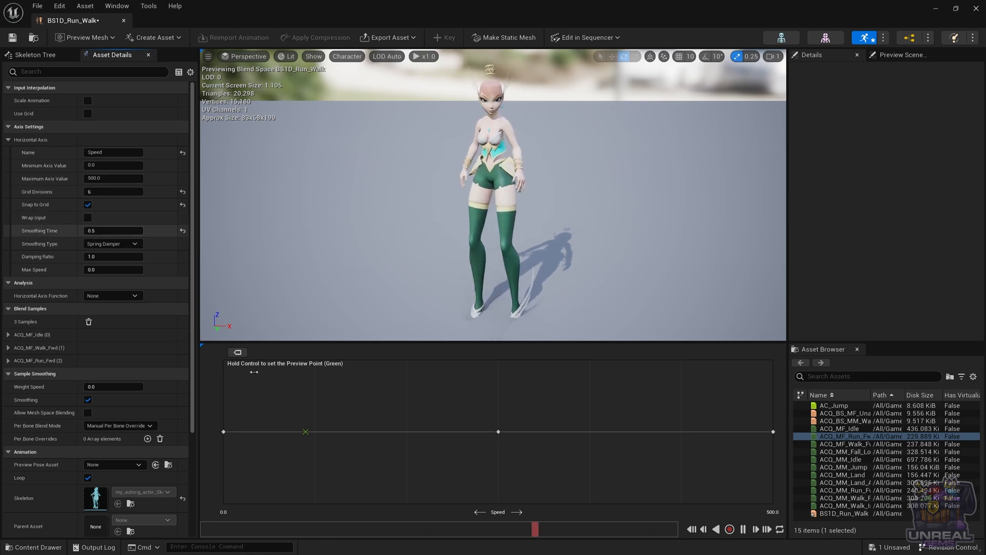
{"action": "mouse_move", "coordinate": [843, 413]}
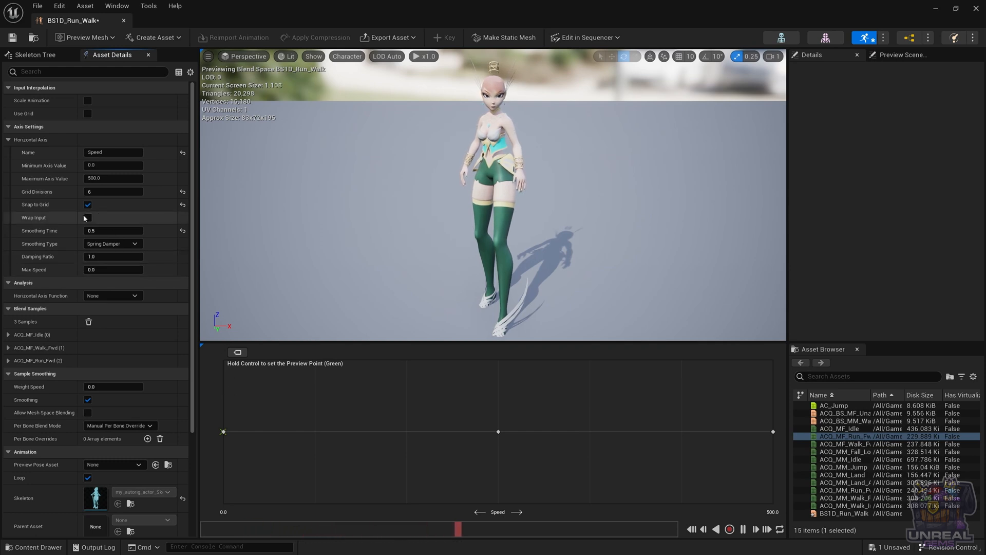
Toggle the Wrap Input checkbox on BS1D_Run_Walk's Speed axis
{"action": "left_click", "coordinate": [87, 216]}
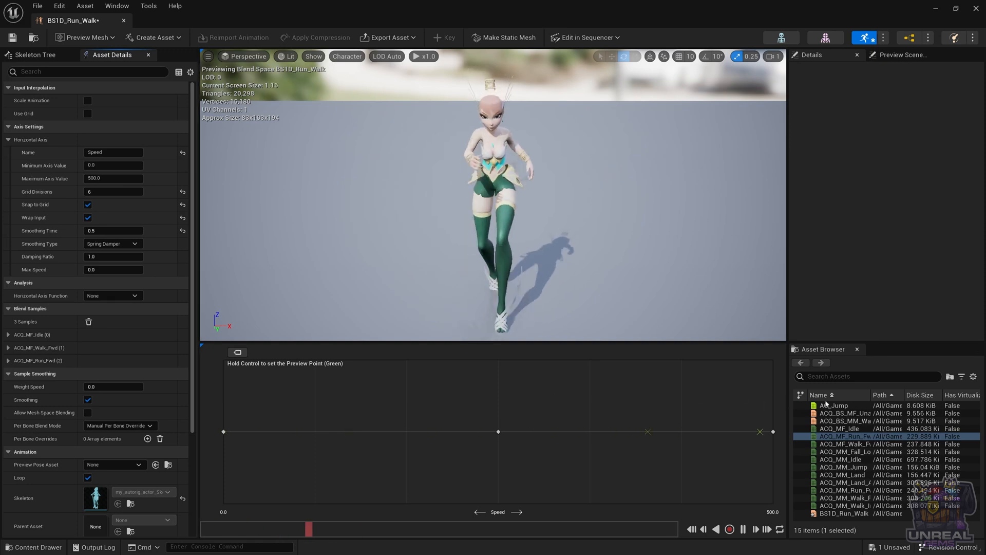
{"action": "mouse_move", "coordinate": [767, 407]}
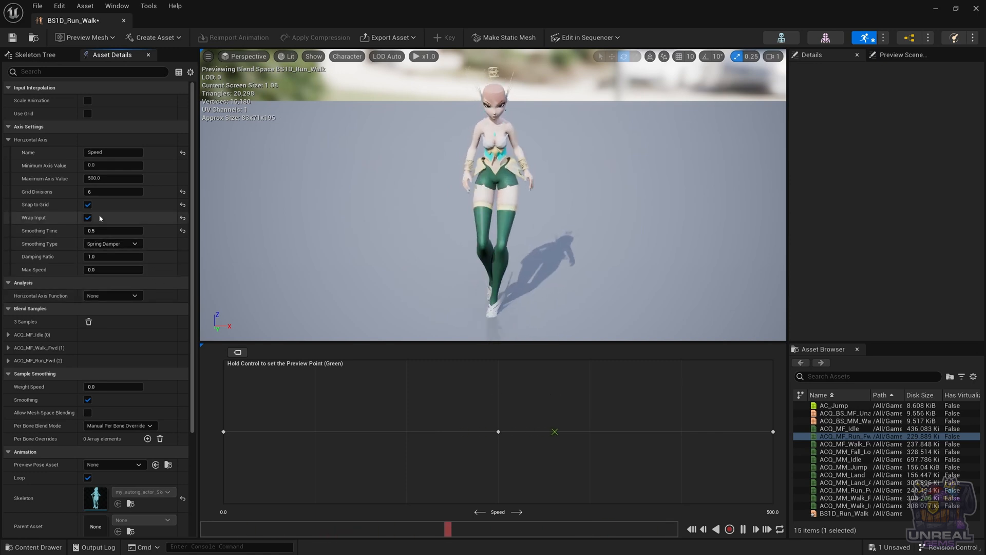
{"action": "left_click", "coordinate": [87, 217]}
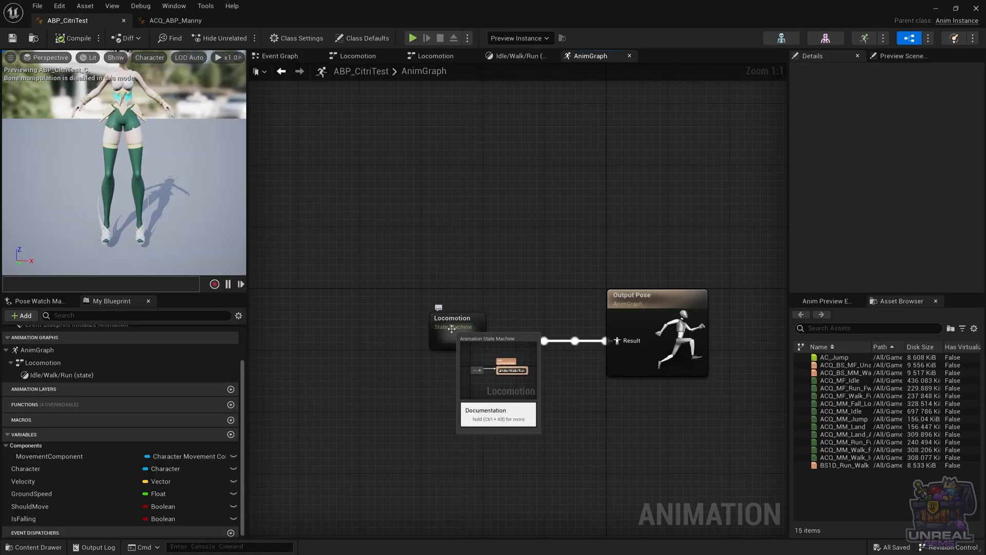
Open the Locomotion state machine and then the Idle/Walk/Run state graph
{"action": "double_click", "coordinate": [451, 322]}
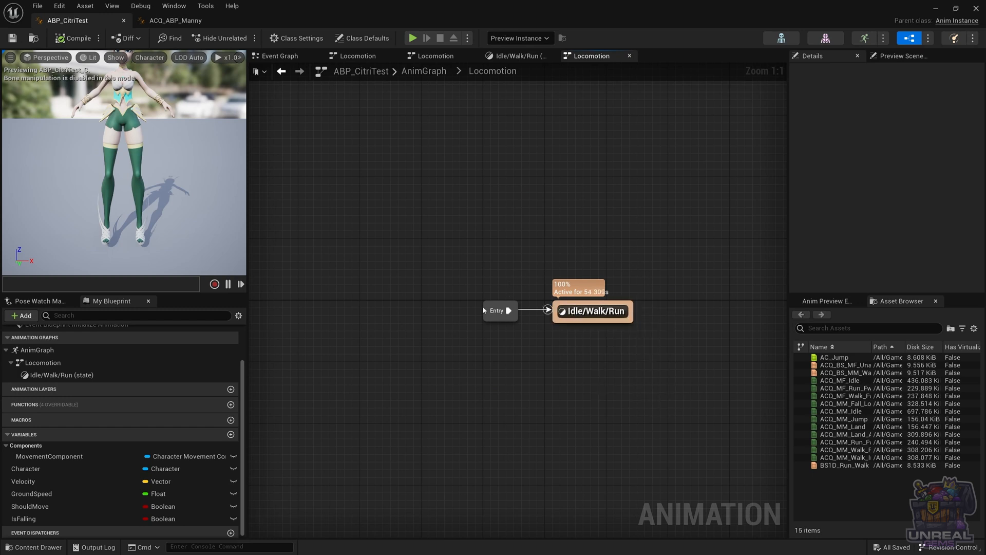
{"action": "mouse_move", "coordinate": [596, 310]}
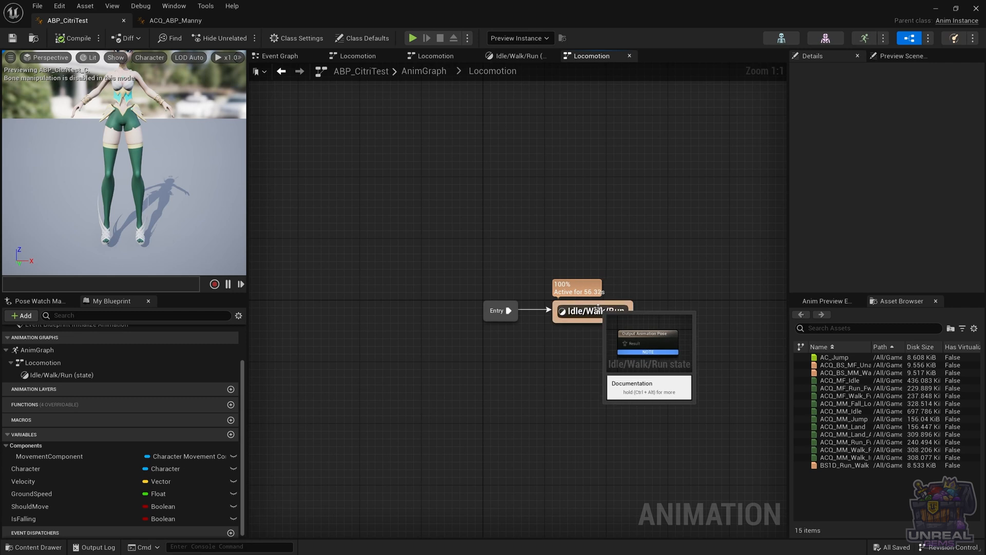
{"action": "double_click", "coordinate": [592, 311]}
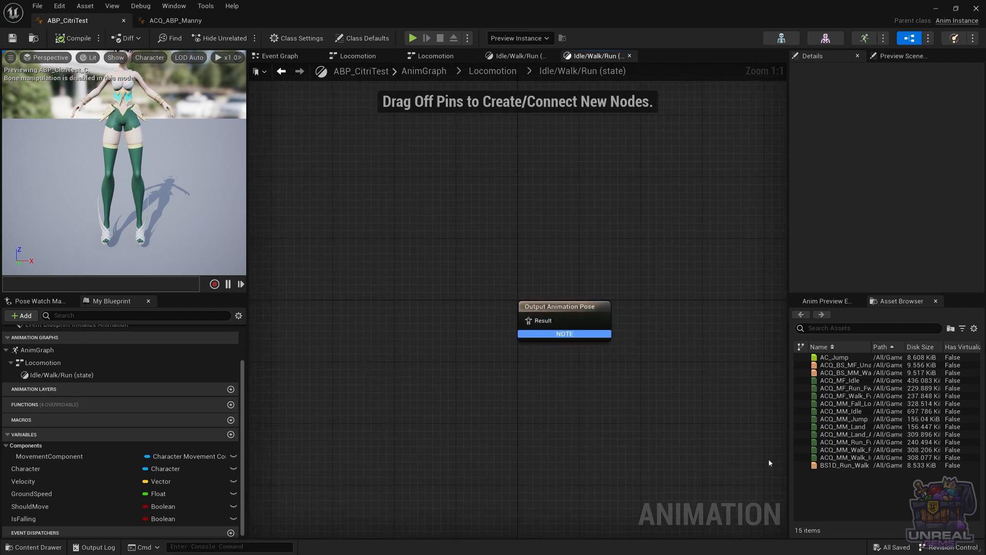
{"action": "mouse_move", "coordinate": [851, 472]}
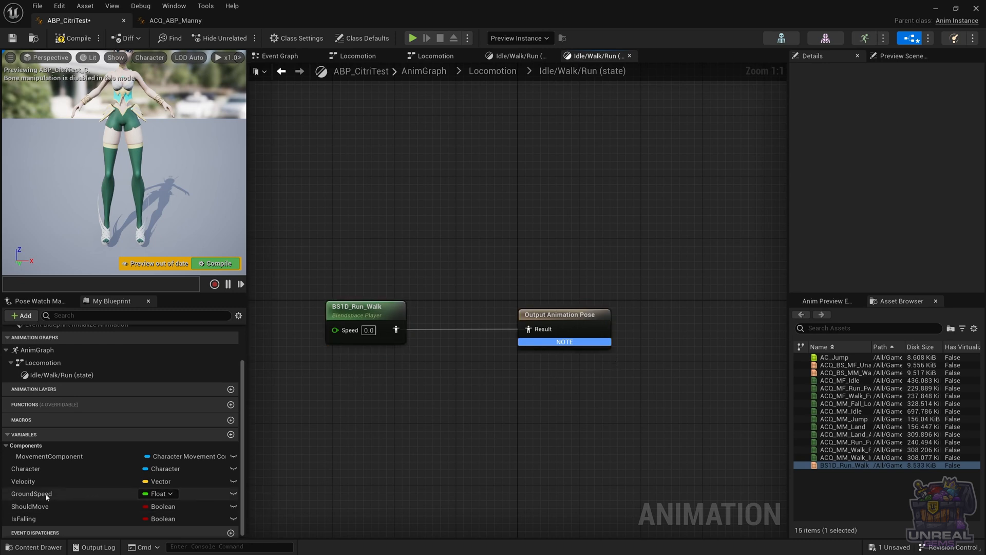
Wire the GroundSpeed variable into the BS1D_Run_Walk player's Speed pin
{"action": "left_click", "coordinate": [31, 493]}
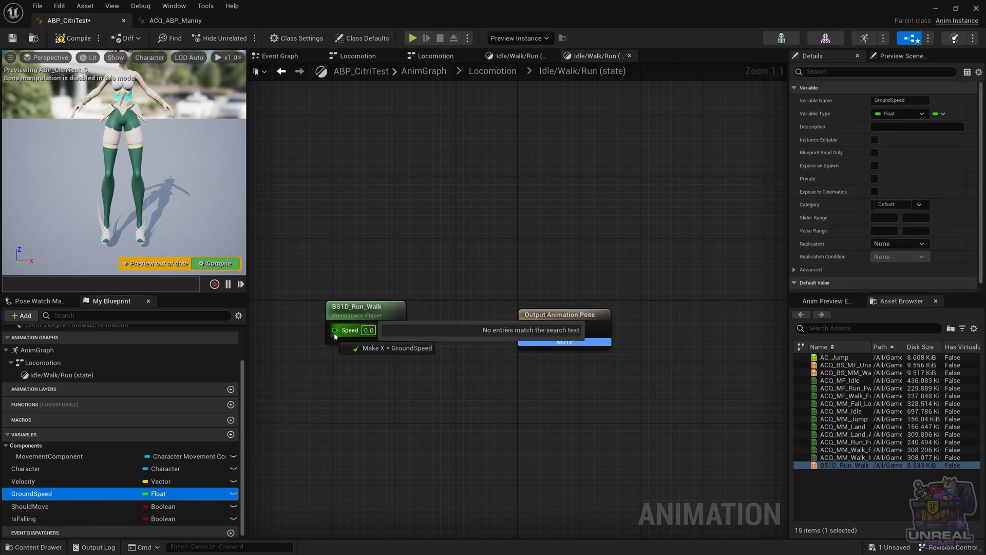
{"action": "left_click", "coordinate": [393, 348]}
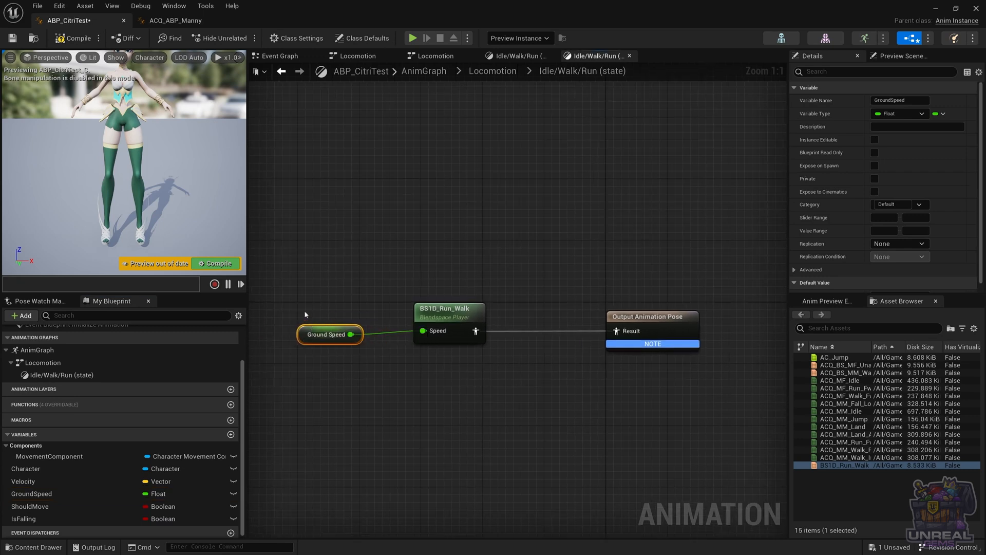
{"action": "left_click", "coordinate": [449, 311]}
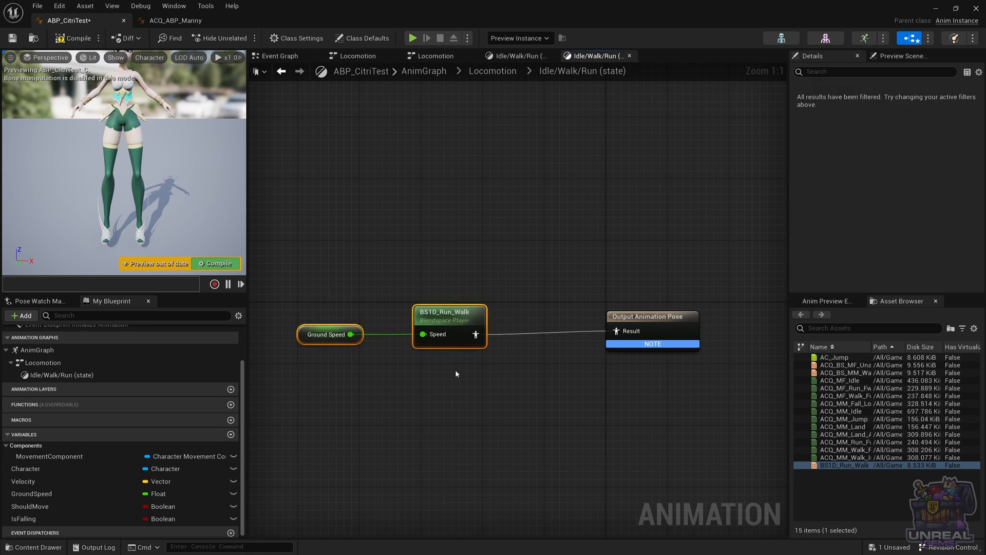
{"action": "mouse_move", "coordinate": [628, 312]}
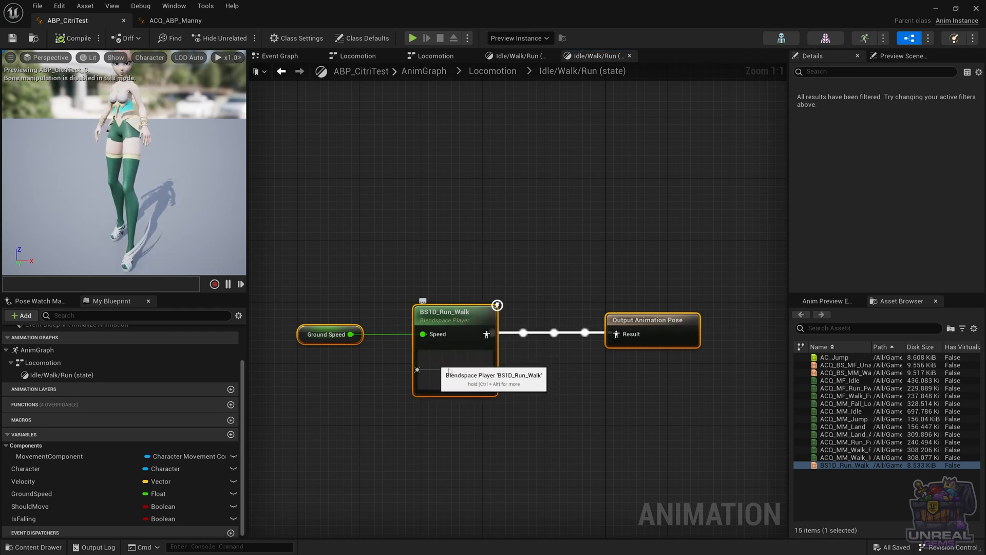
{"action": "mouse_move", "coordinate": [463, 266]}
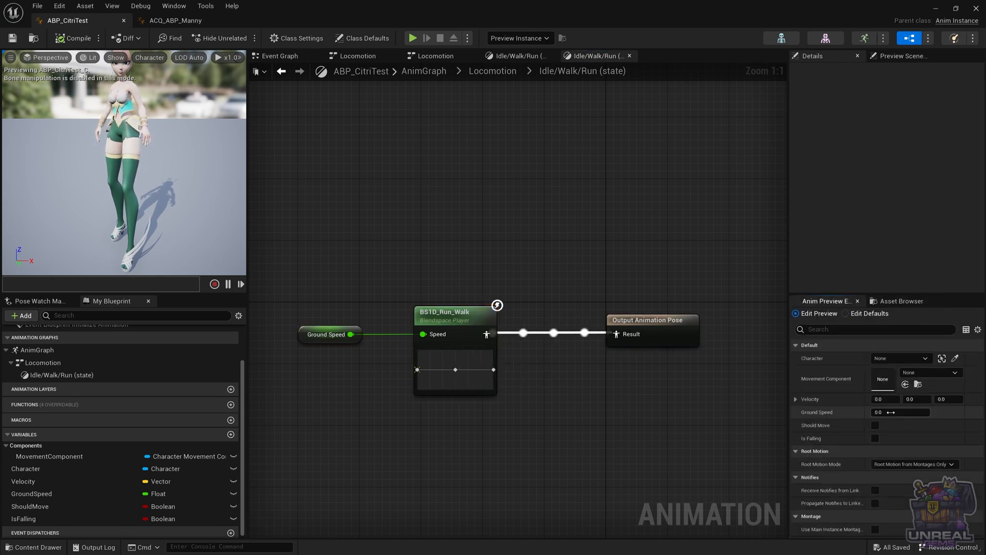
Enter 500 as the preview Ground Speed value in the Anim Preview Editor
{"action": "left_click", "coordinate": [899, 412]}
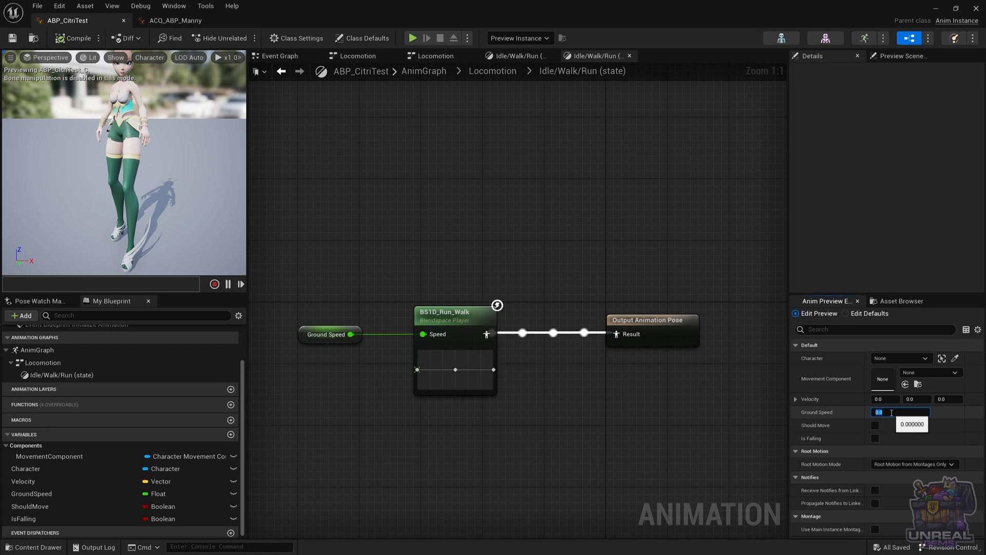
{"action": "type", "text": "500"}
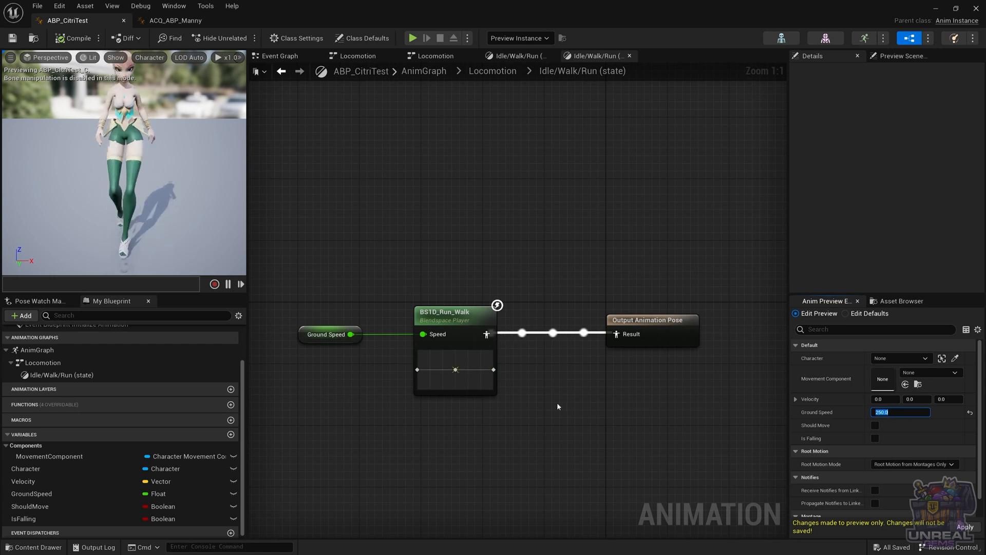
{"action": "mouse_move", "coordinate": [584, 404]}
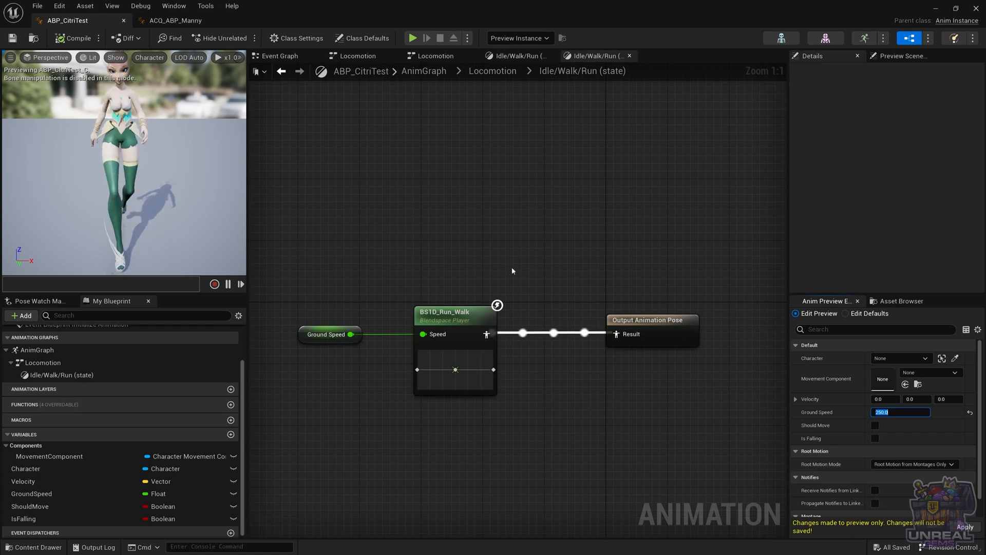
{"action": "mouse_move", "coordinate": [503, 303]}
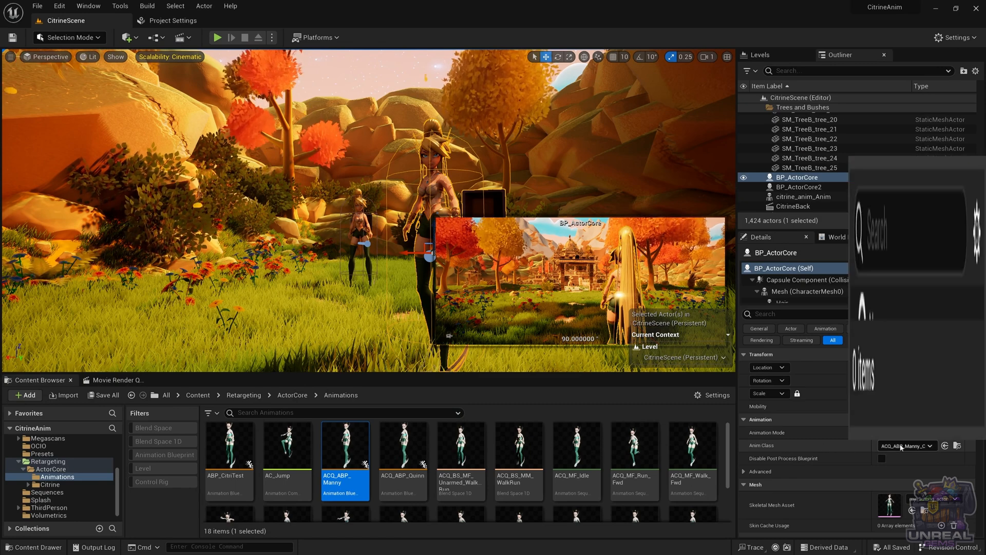
Set BP_ActorCore's Anim Class to ABP_CitriTest and play CitrineScene
{"action": "left_click", "coordinate": [906, 445]}
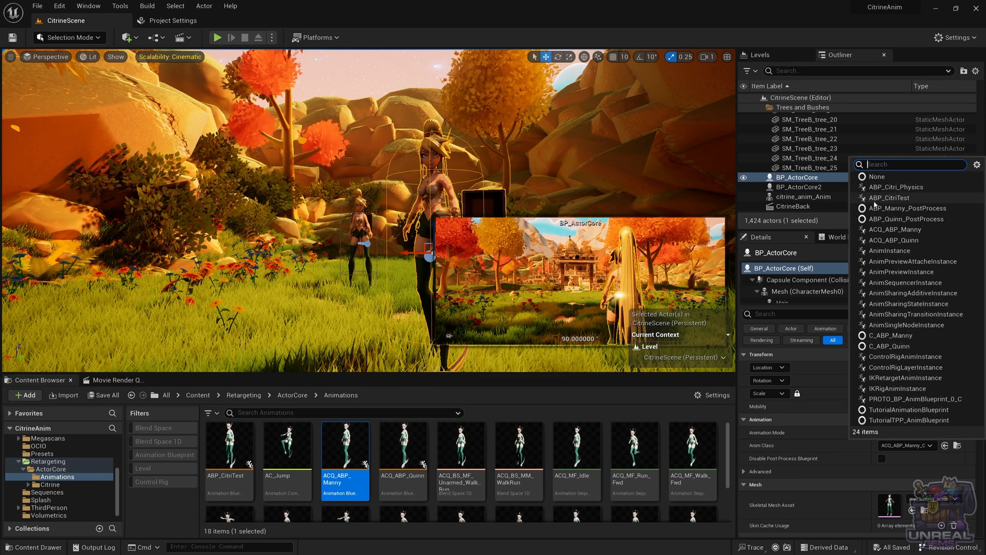
{"action": "left_click", "coordinate": [891, 197]}
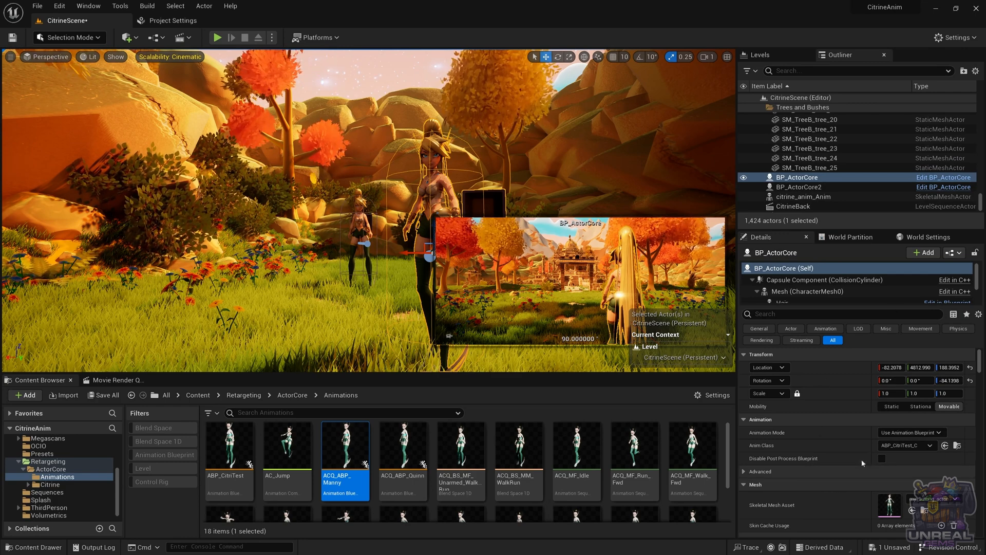
{"action": "mouse_move", "coordinate": [218, 43]}
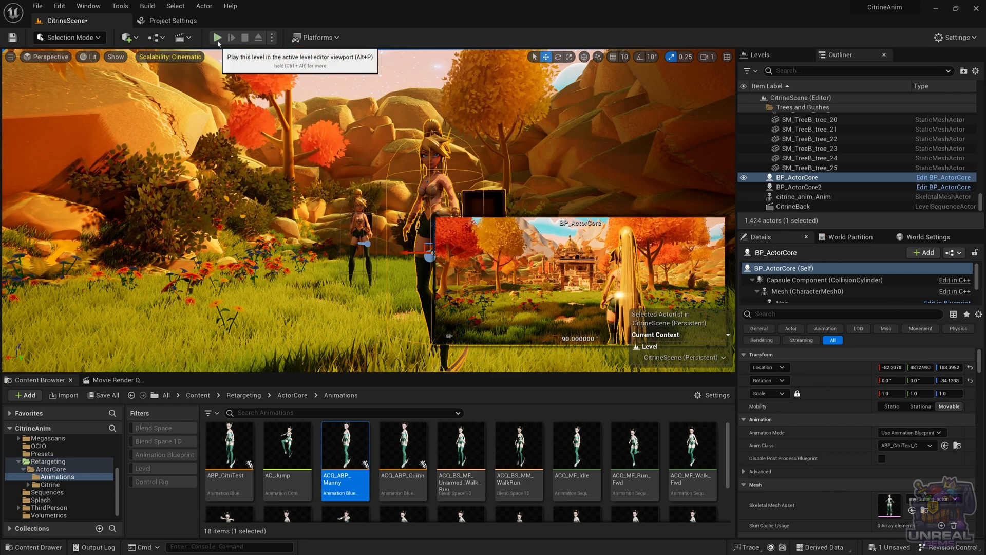
{"action": "left_click", "coordinate": [217, 37]}
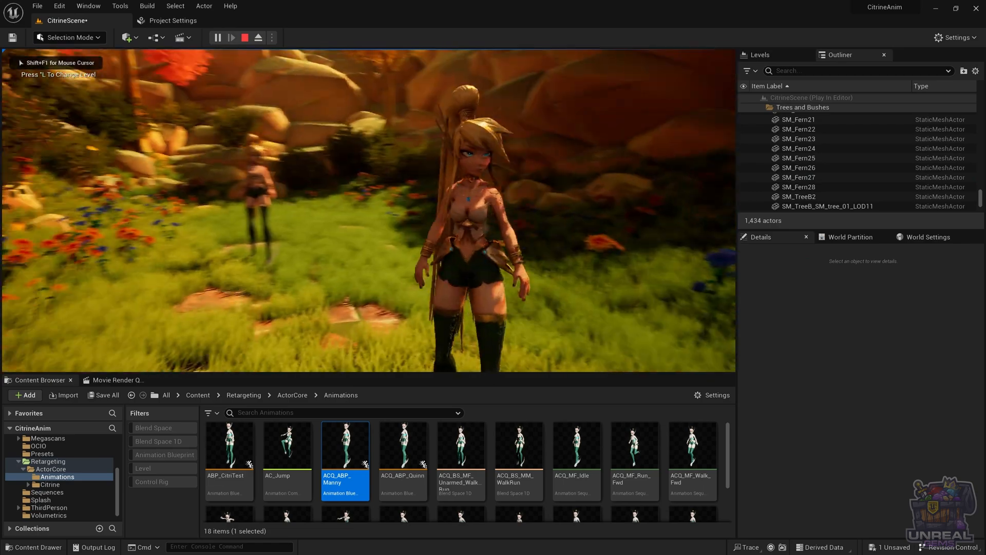